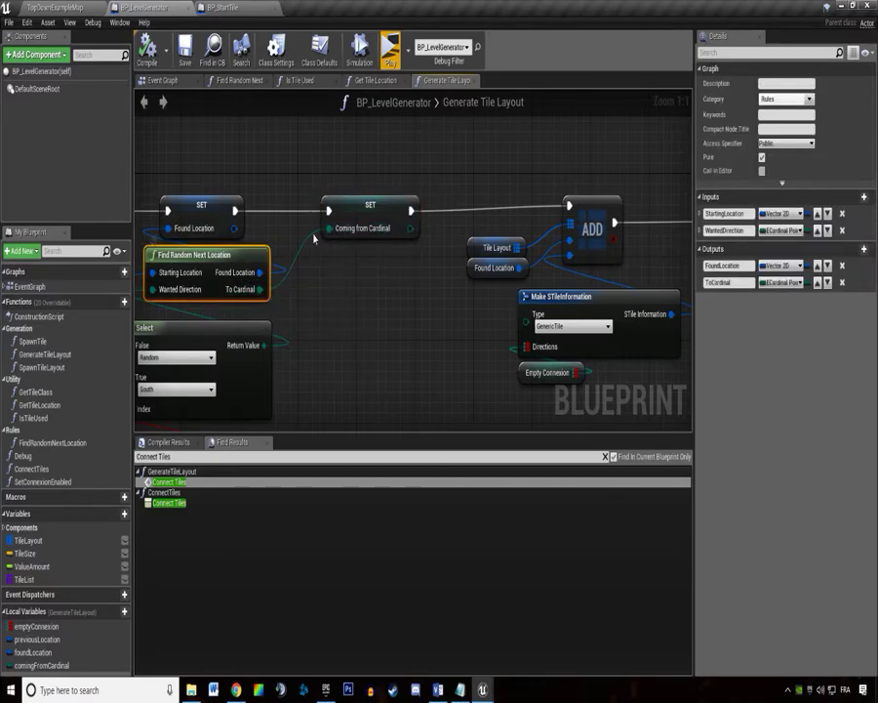
pyautogui.moveTo(320, 157)
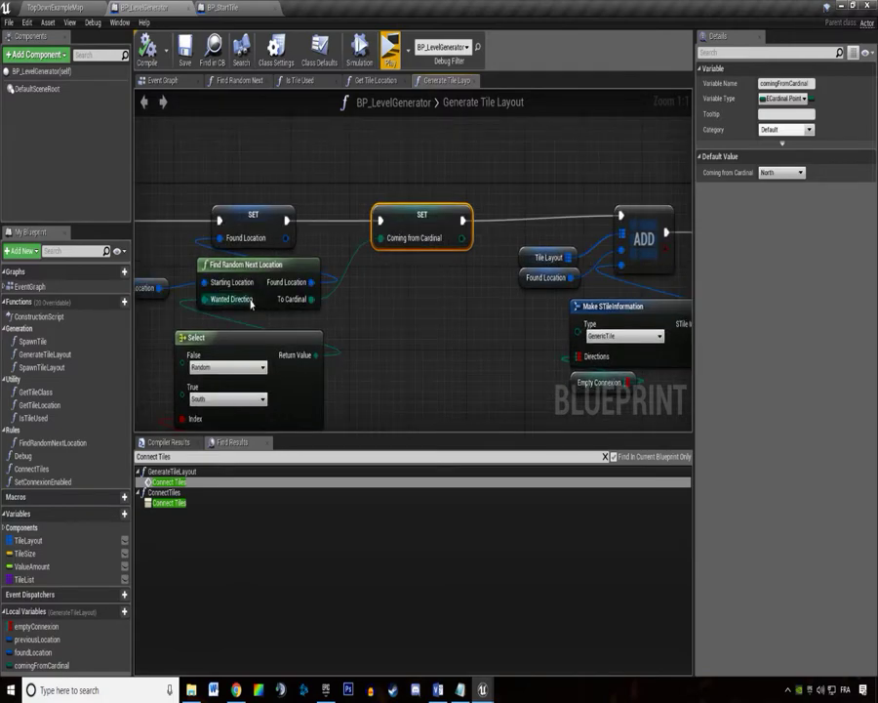
# Open the Connect Tiles function graph from the Find Results panel.
pyautogui.doubleClick(254, 264)
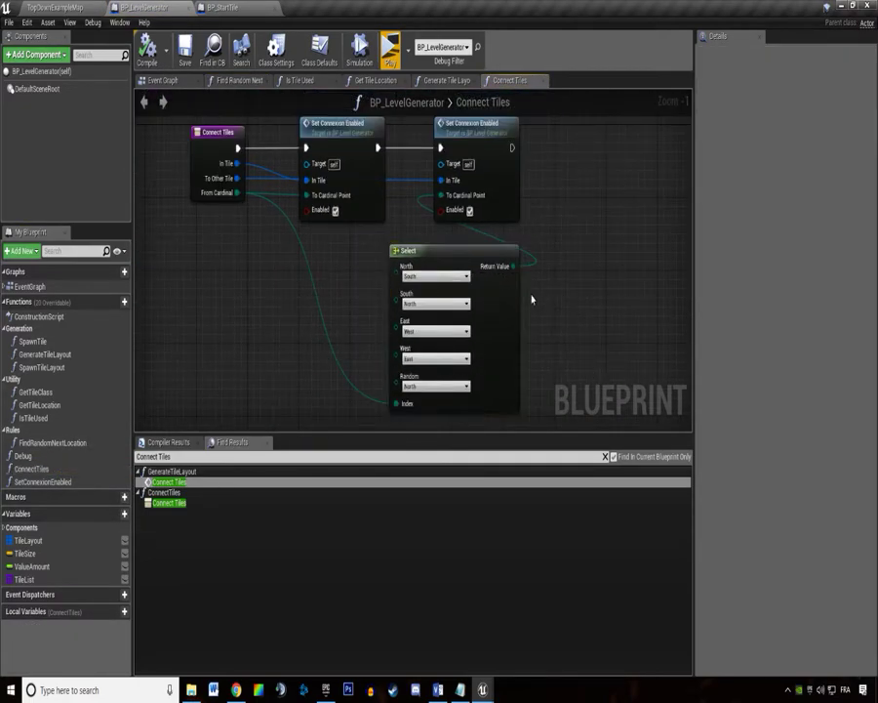
# Collapse the cardinal-swapping Select node into a new RevertCardinal function.
pyautogui.rightClick(454, 322)
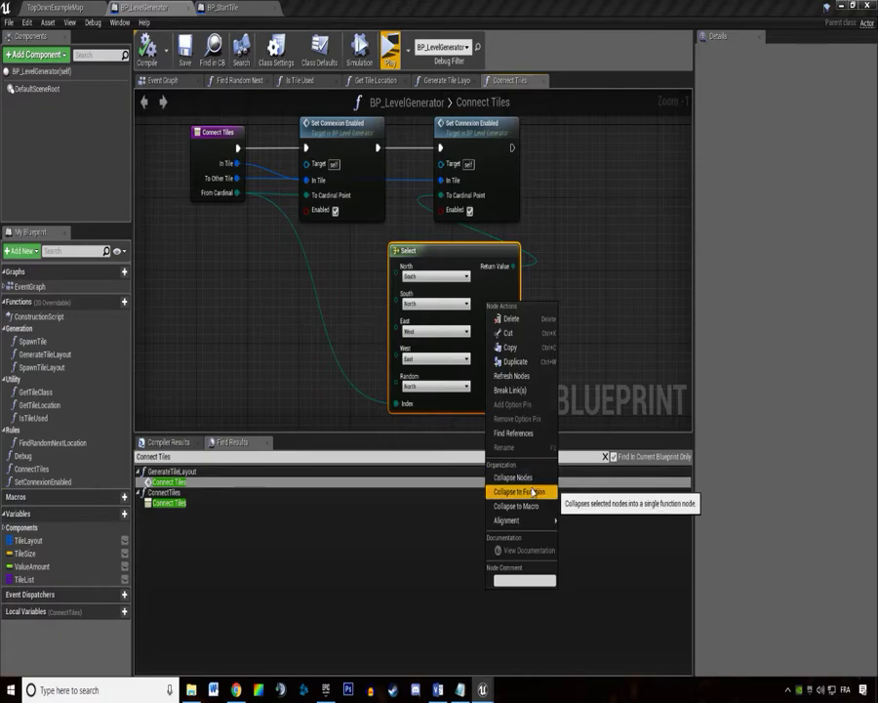
pyautogui.click(522, 491)
pyautogui.write('RevertCardinal')
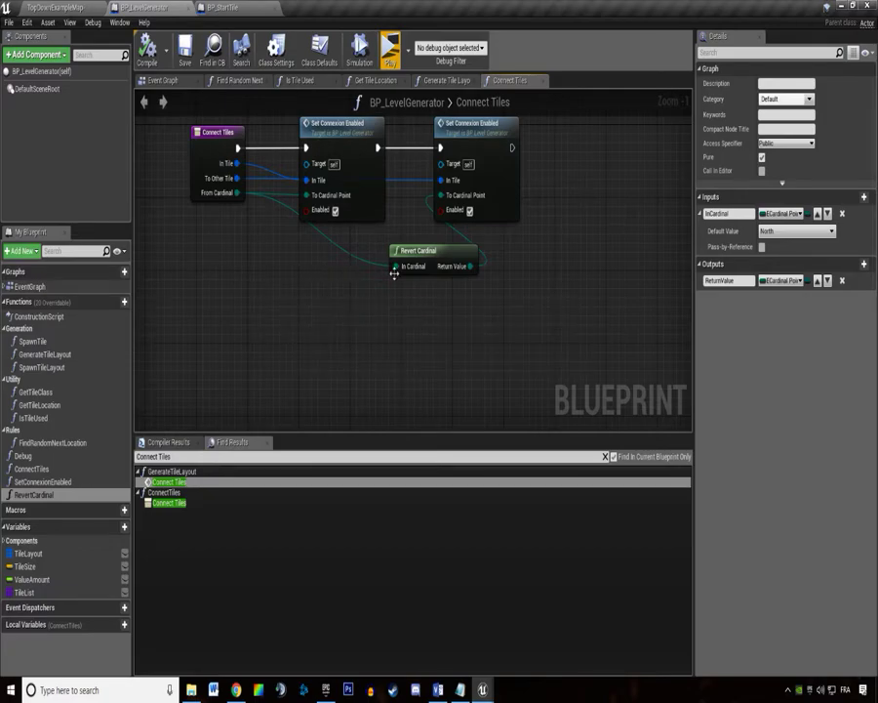
pyautogui.click(184, 47)
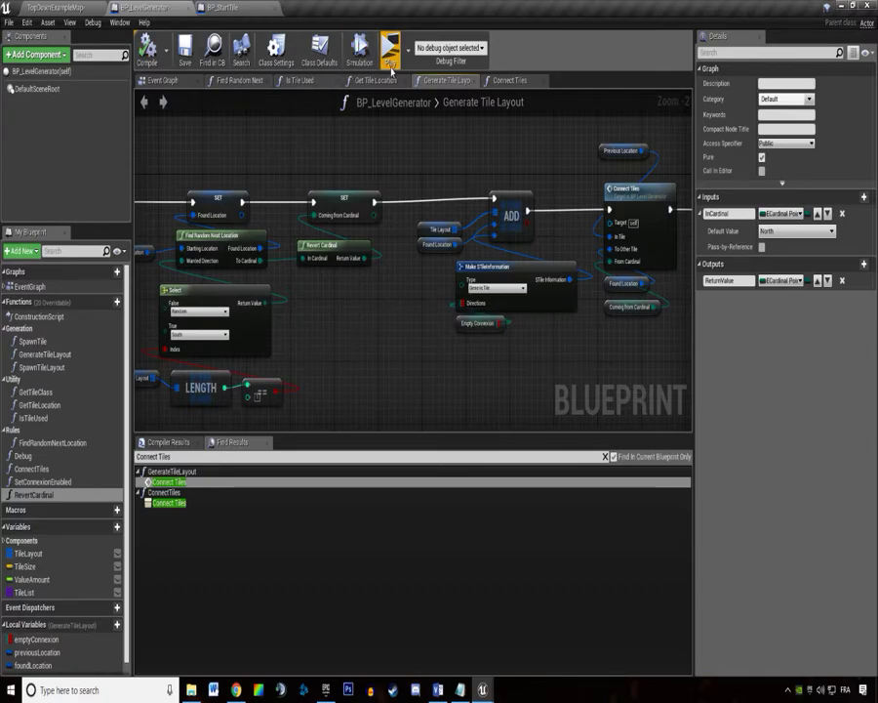
# Place Revert Cardinal below SET Coming from Cardinal, checking Empty Connexion's defaults.
pyautogui.click(389, 46)
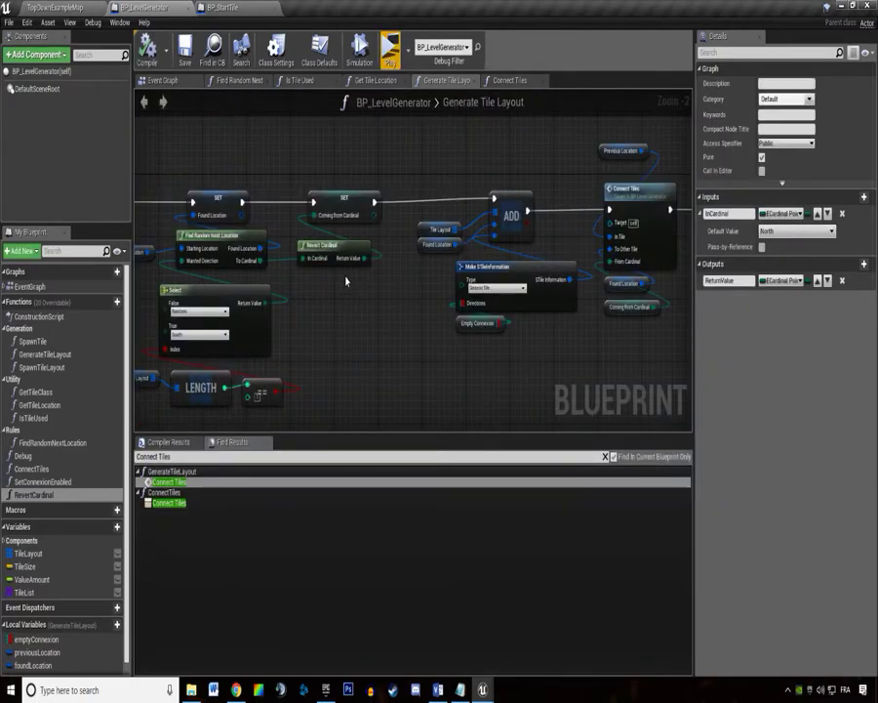
pyautogui.click(479, 323)
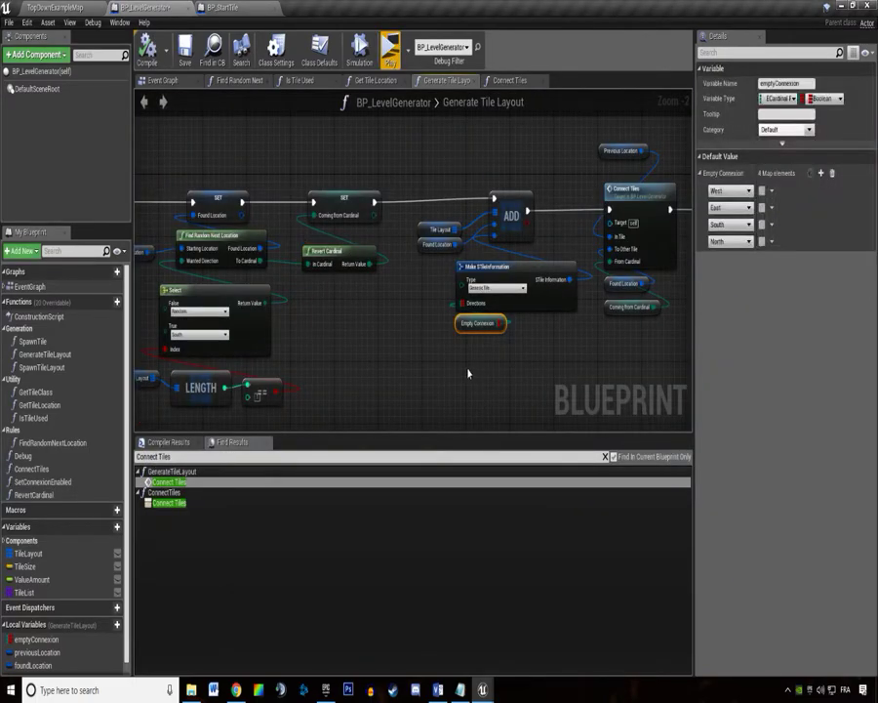
pyautogui.click(478, 323)
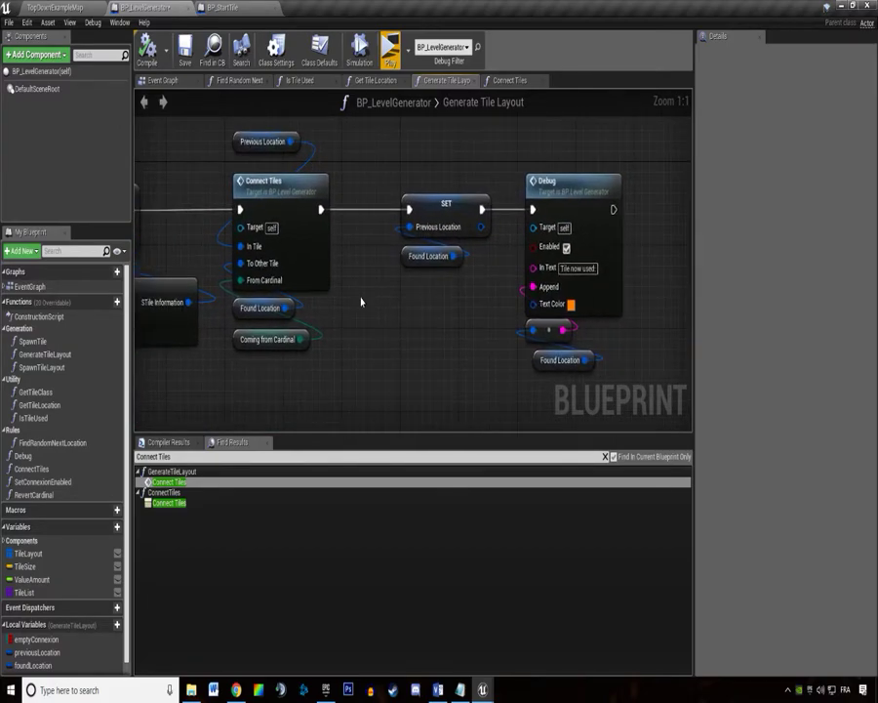
# Inspect foundLocation and randomizedResult, then open the Debug and Get Tile Class graphs.
pyautogui.click(561, 360)
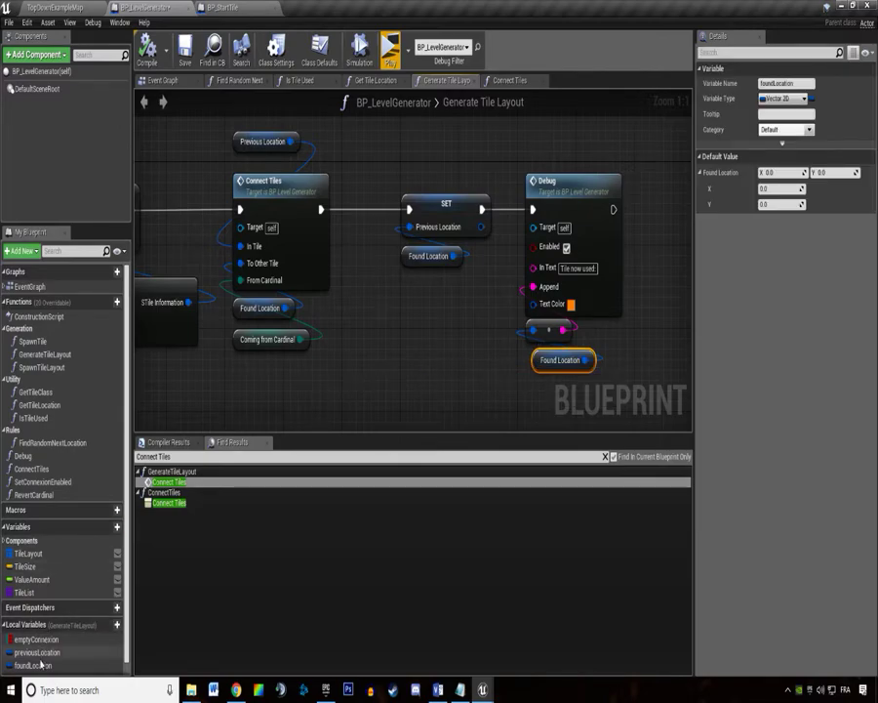
pyautogui.scroll(-3)
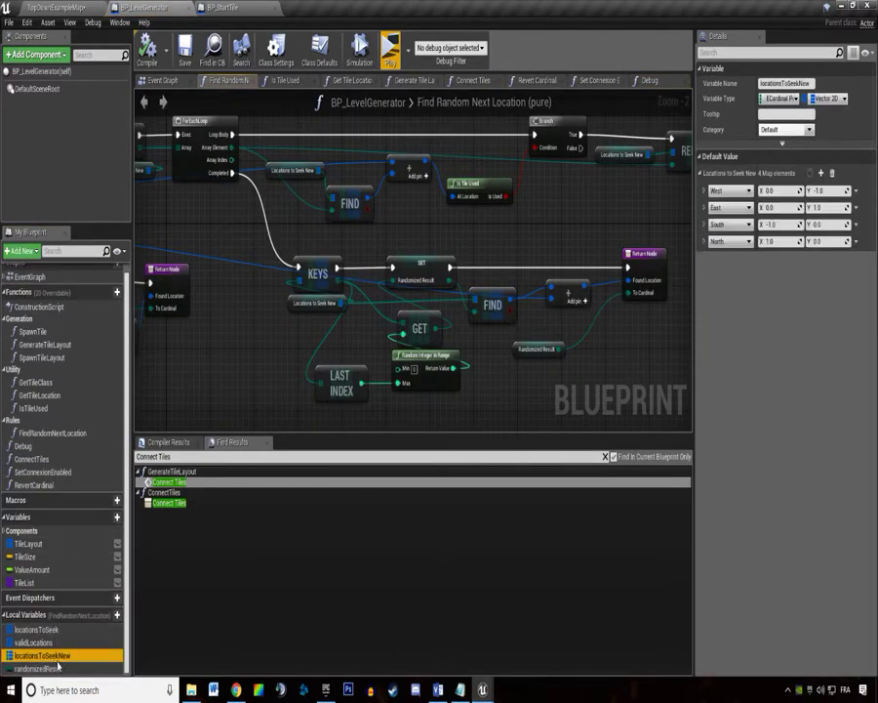
pyautogui.click(42, 669)
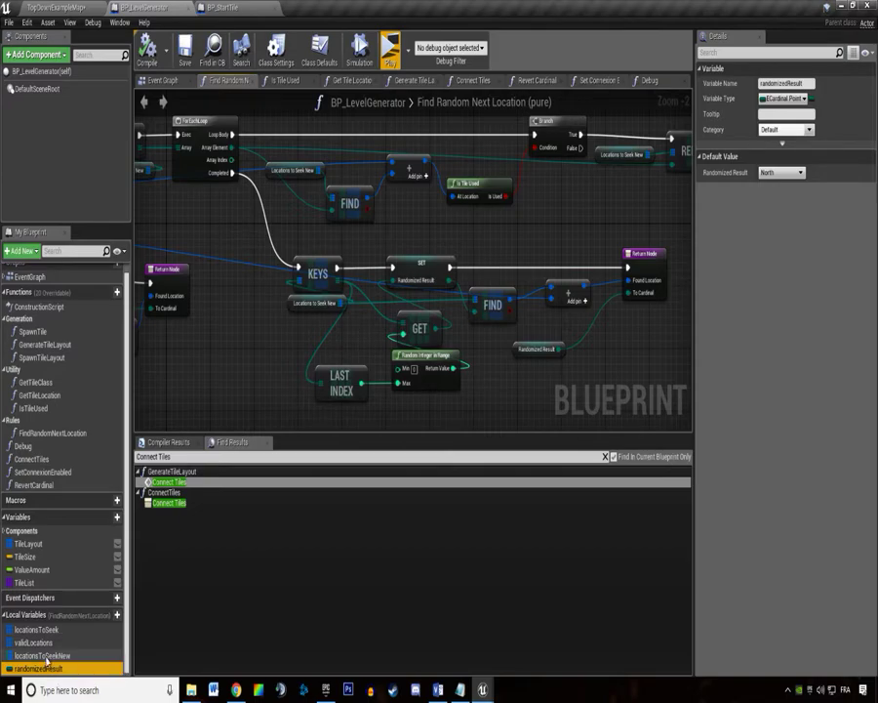
pyautogui.click(39, 628)
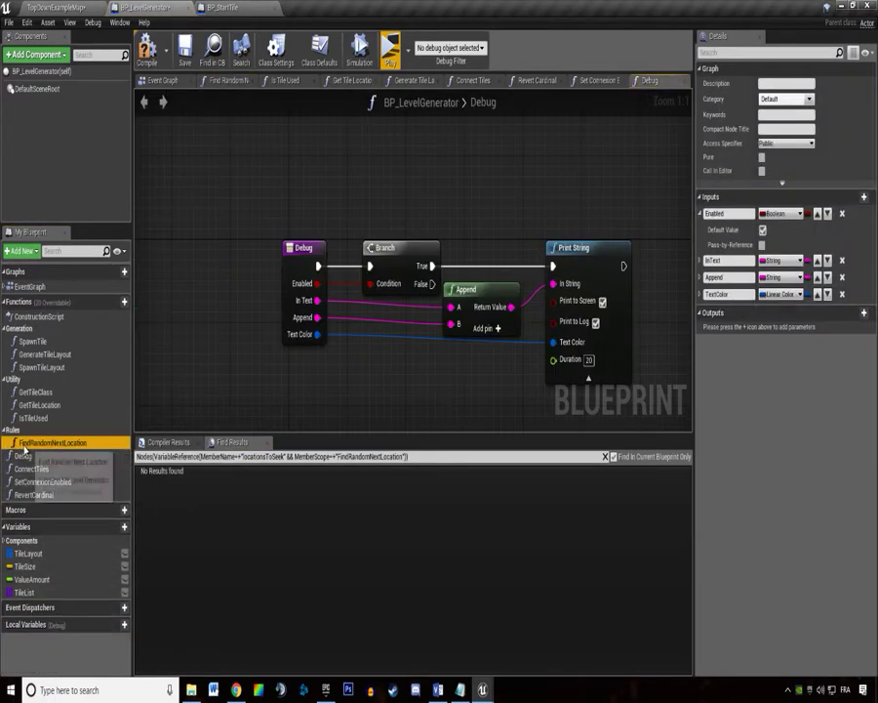
pyautogui.click(30, 418)
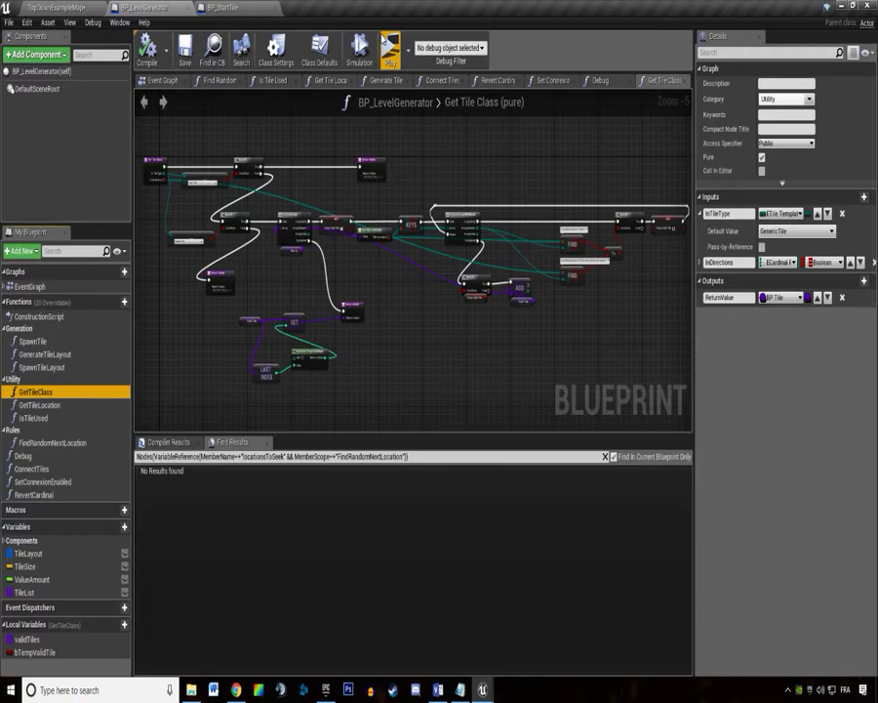
# Leave Get Tile Class and switch back to the Generate Tile Layout graph.
pyautogui.click(390, 46)
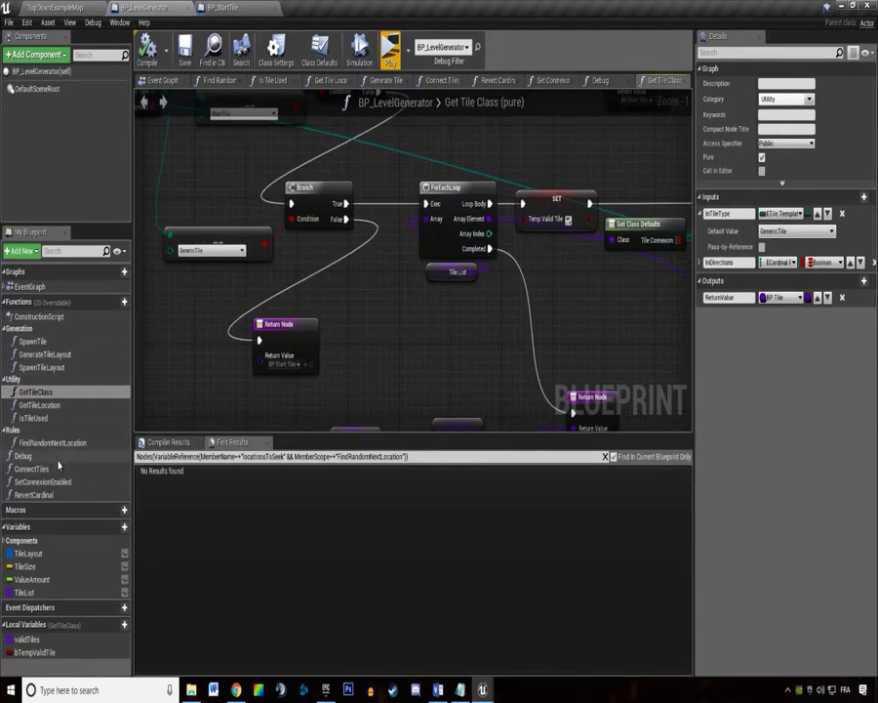
pyautogui.click(31, 469)
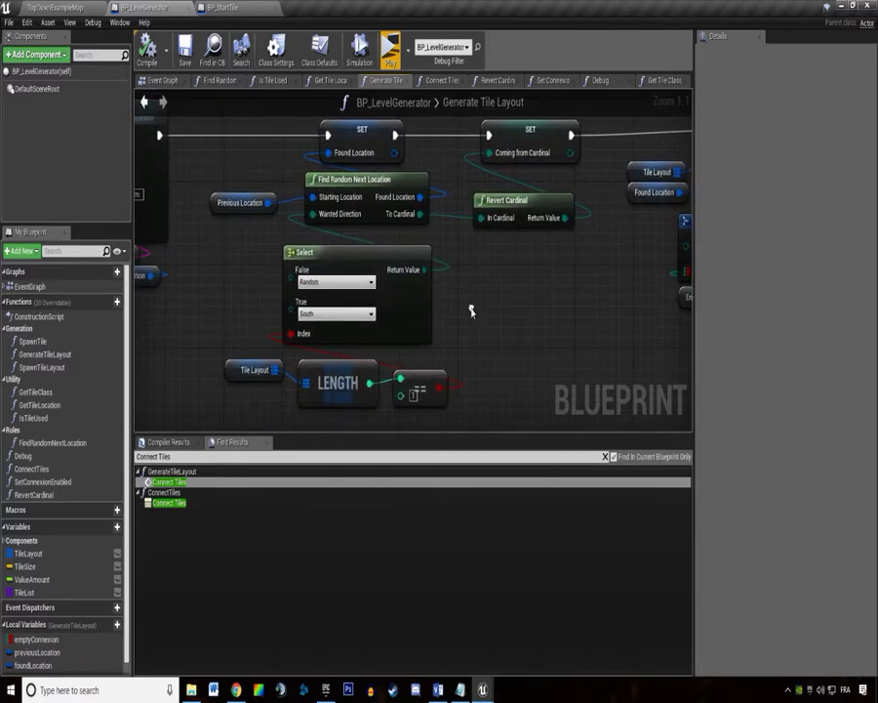
pyautogui.moveTo(412, 255)
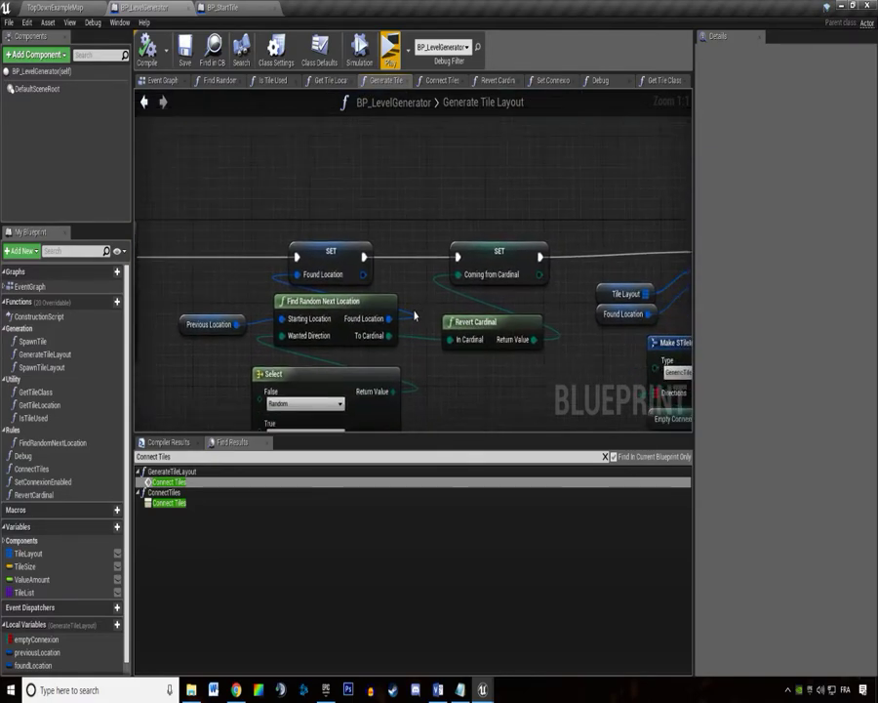
pyautogui.moveTo(405, 390)
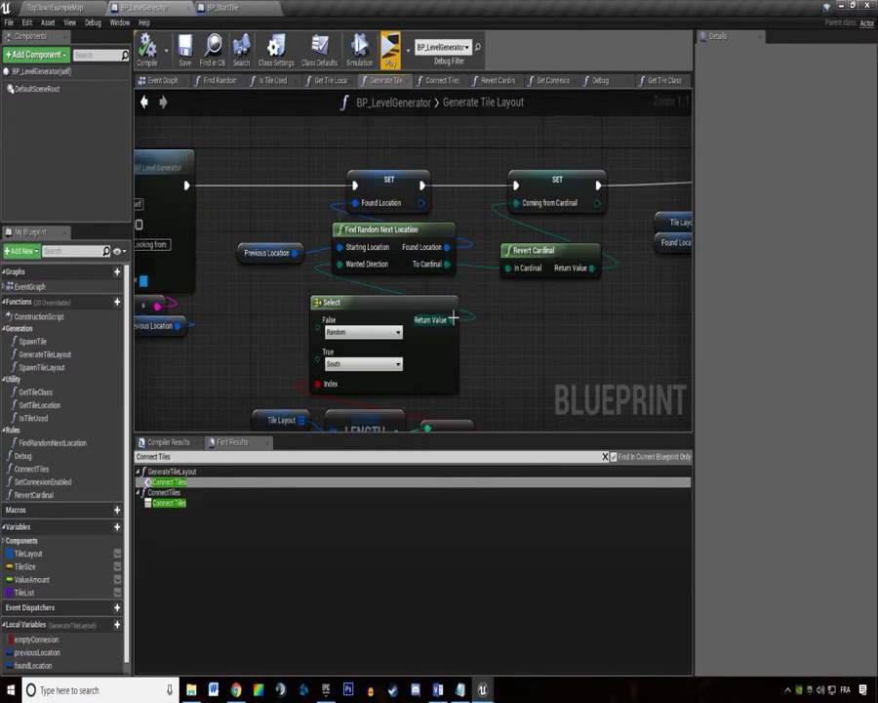
pyautogui.moveTo(439, 329)
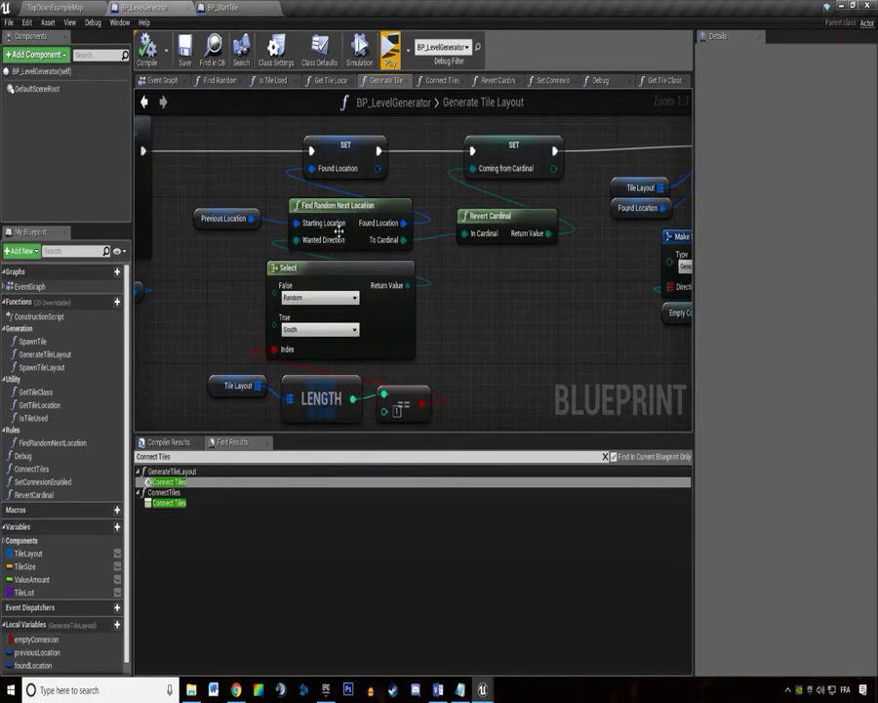
# Select the Find Random Next Location node and open its function graph.
pyautogui.click(349, 206)
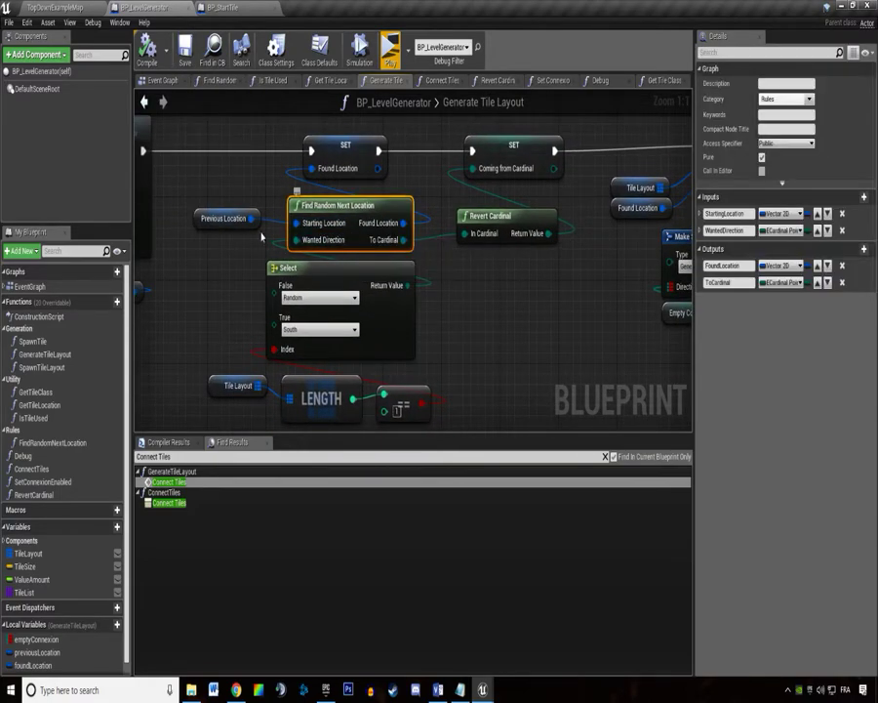
pyautogui.click(226, 217)
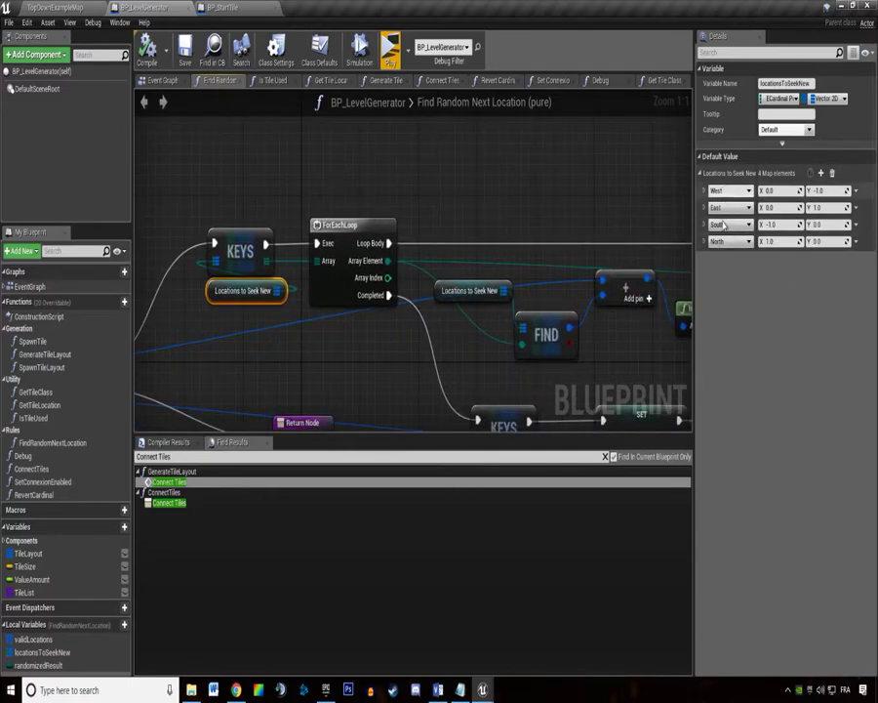
# Move the Locations to Seek New getter and nearby nodes to tidy the graph.
pyautogui.moveTo(472, 290); pyautogui.dragTo(471, 322)
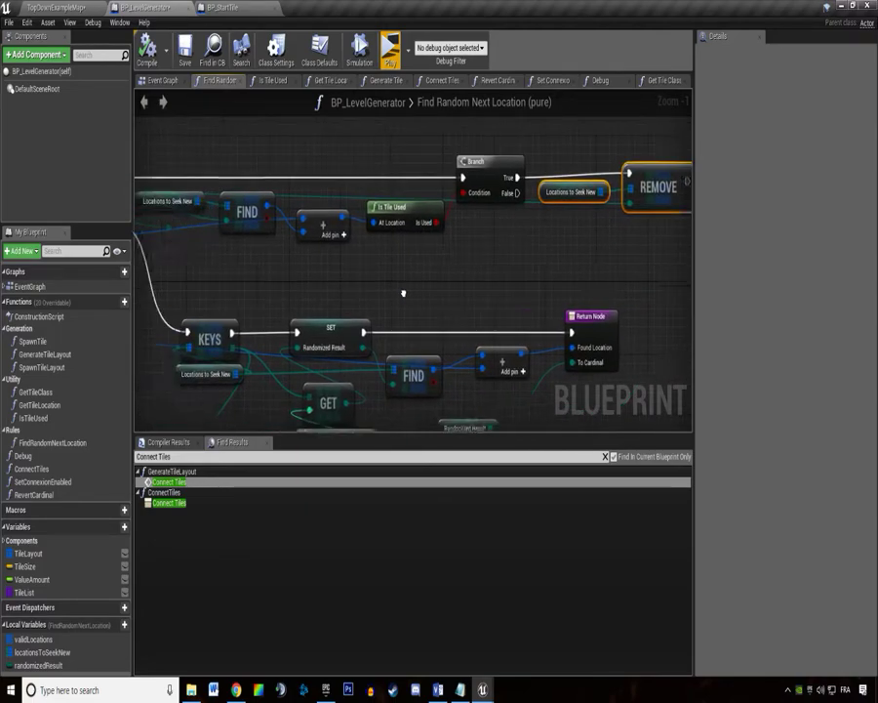
pyautogui.click(403, 285)
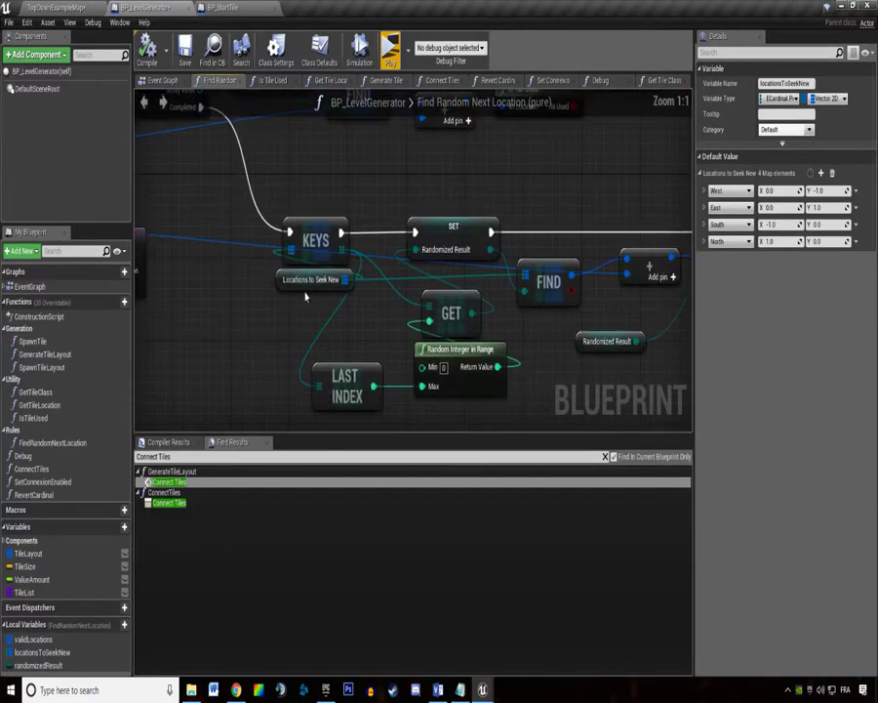
pyautogui.moveTo(312, 279); pyautogui.dragTo(285, 300)
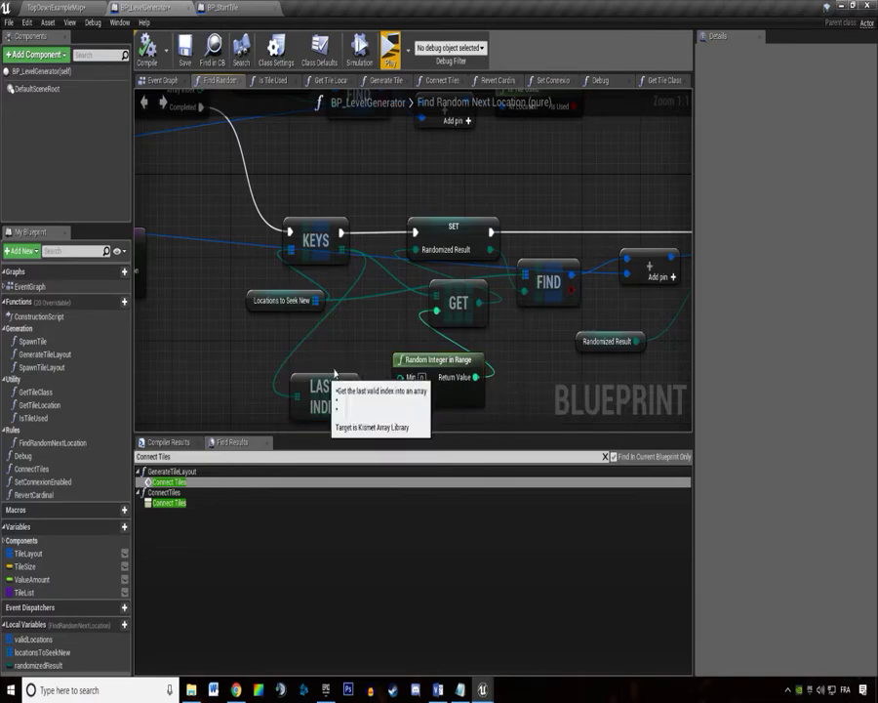
pyautogui.click(453, 205)
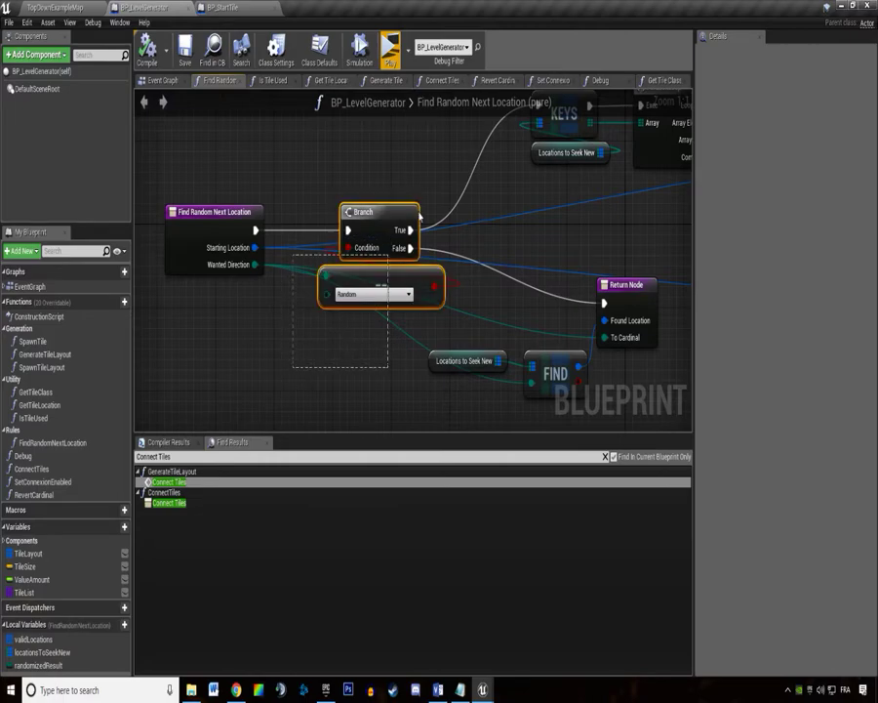
# Run a standalone preview to test tile generation, then inspect the ValueAmount variable.
pyautogui.click(217, 8)
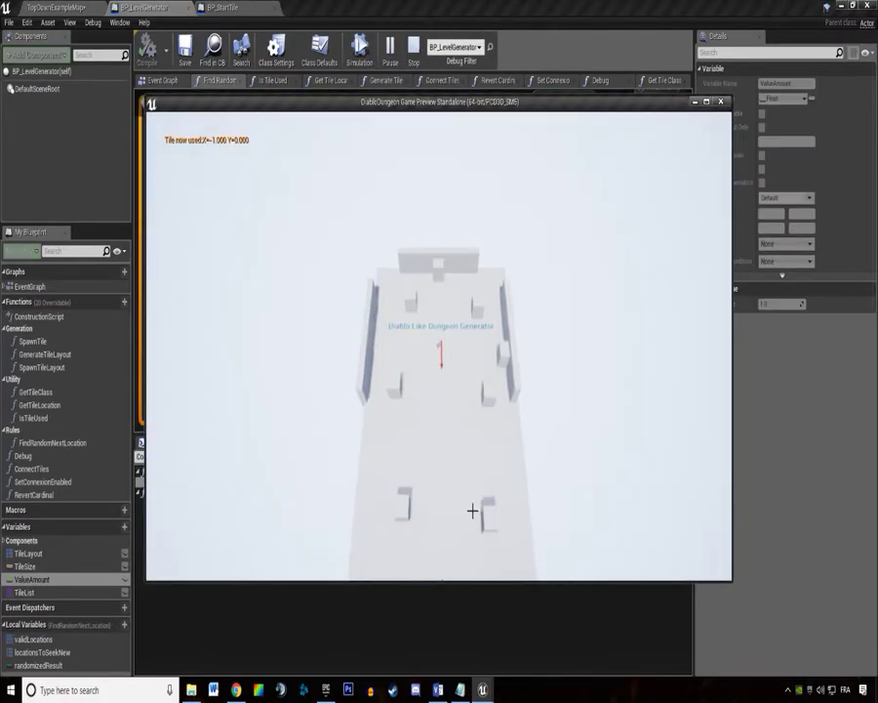
pyautogui.click(414, 46)
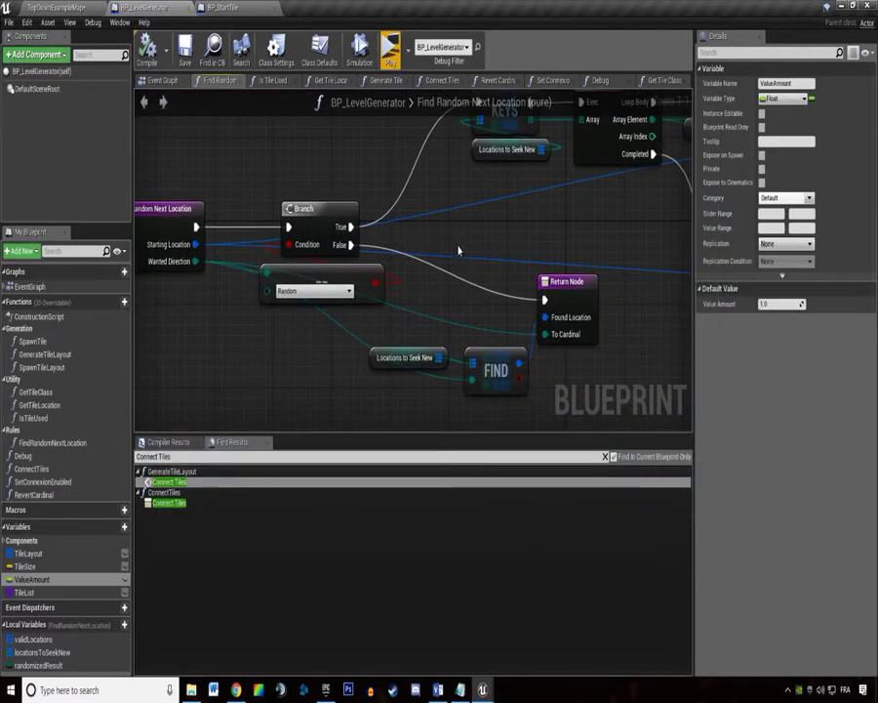
pyautogui.moveTo(448, 210)
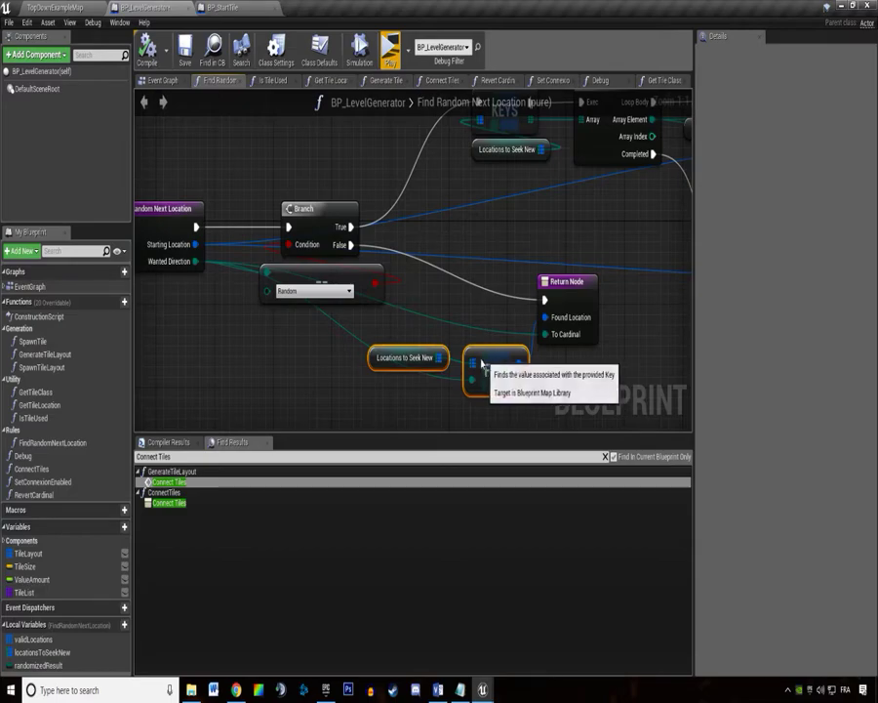
pyautogui.moveTo(194, 202)
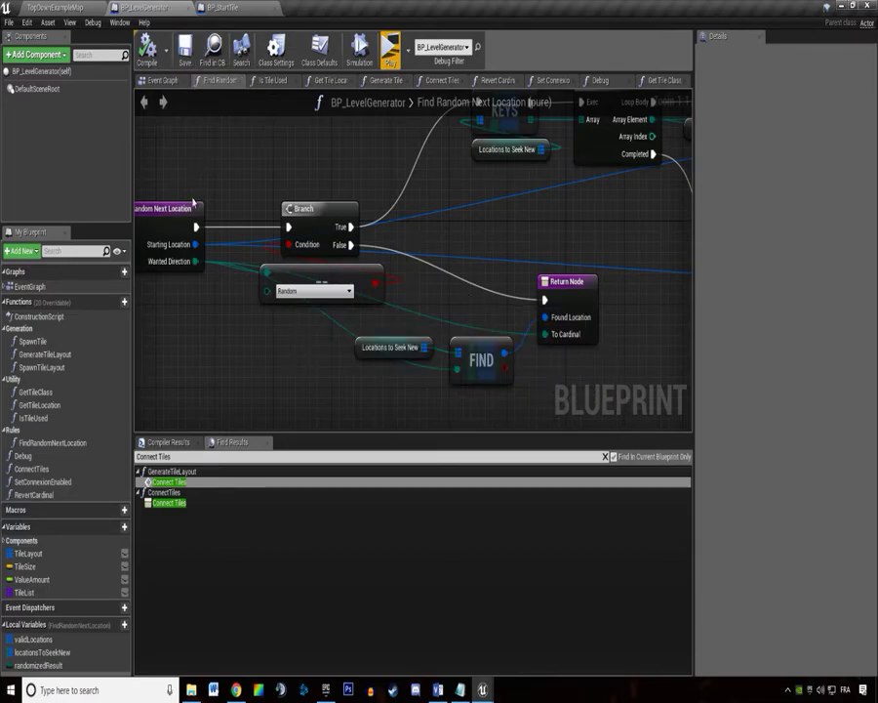
pyautogui.moveTo(39, 405)
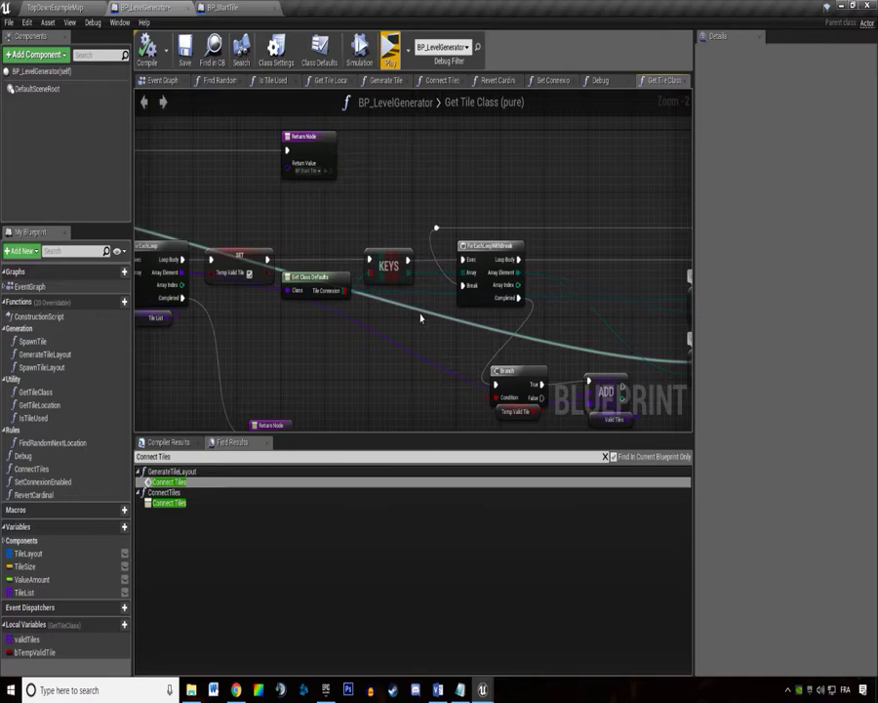
# Review the Get Tile Class graph, then switch to the BP_StartTile blueprint.
pyautogui.click(184, 47)
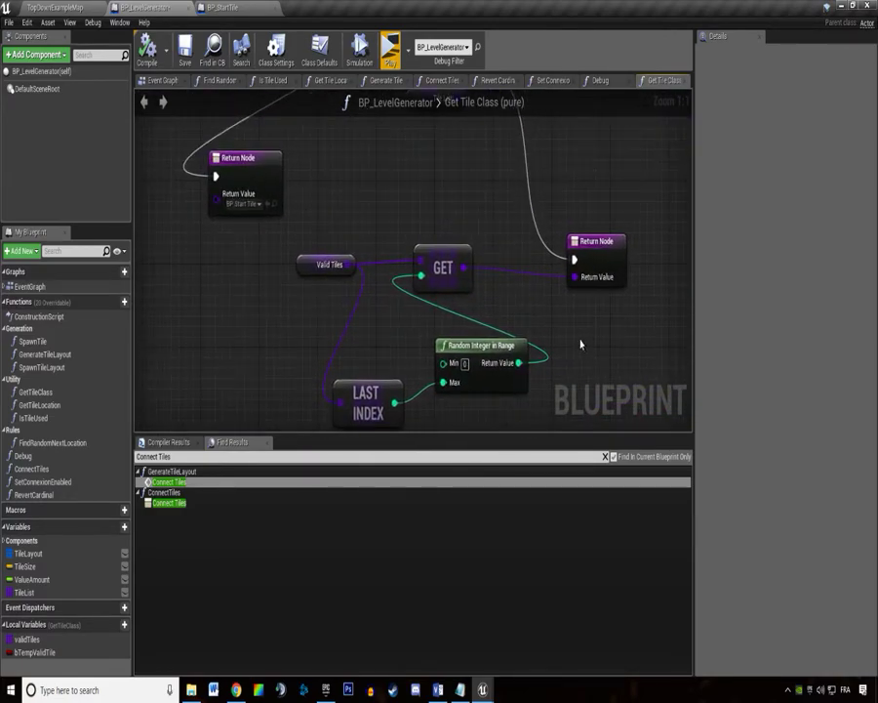
pyautogui.click(326, 265)
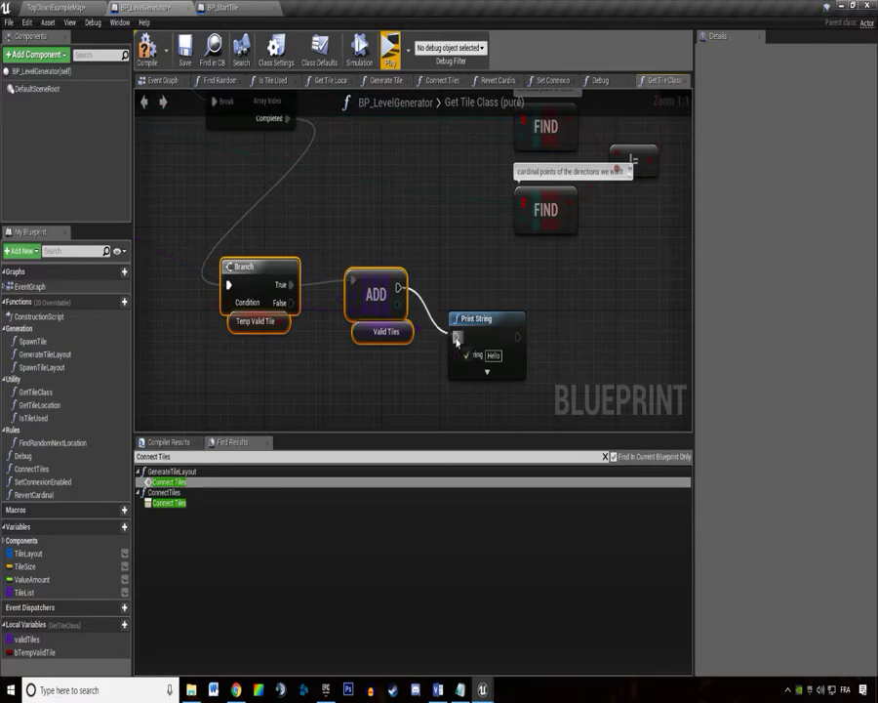
pyautogui.scroll(-3)
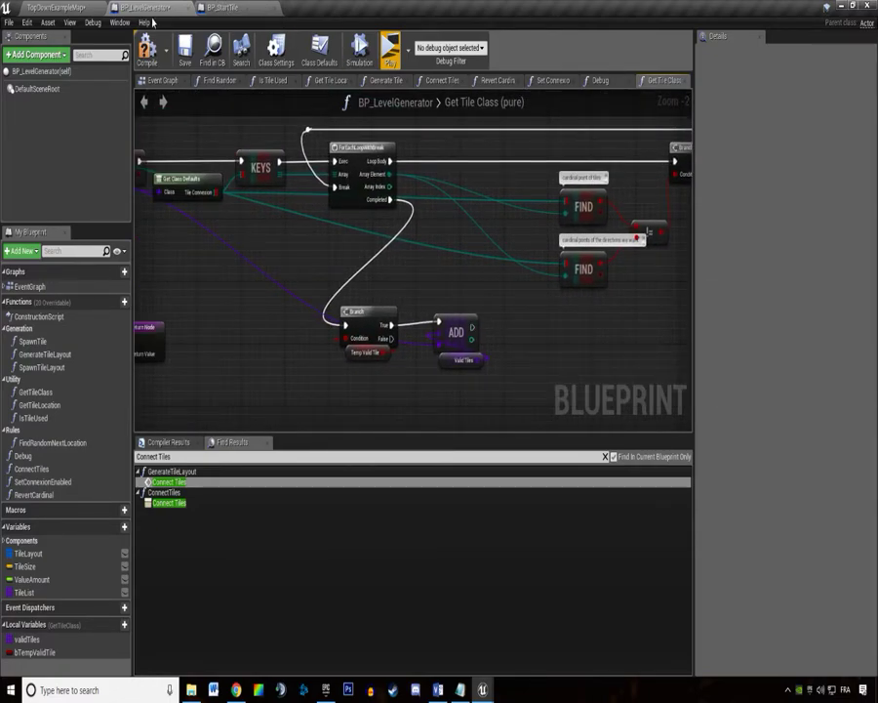
pyautogui.click(219, 8)
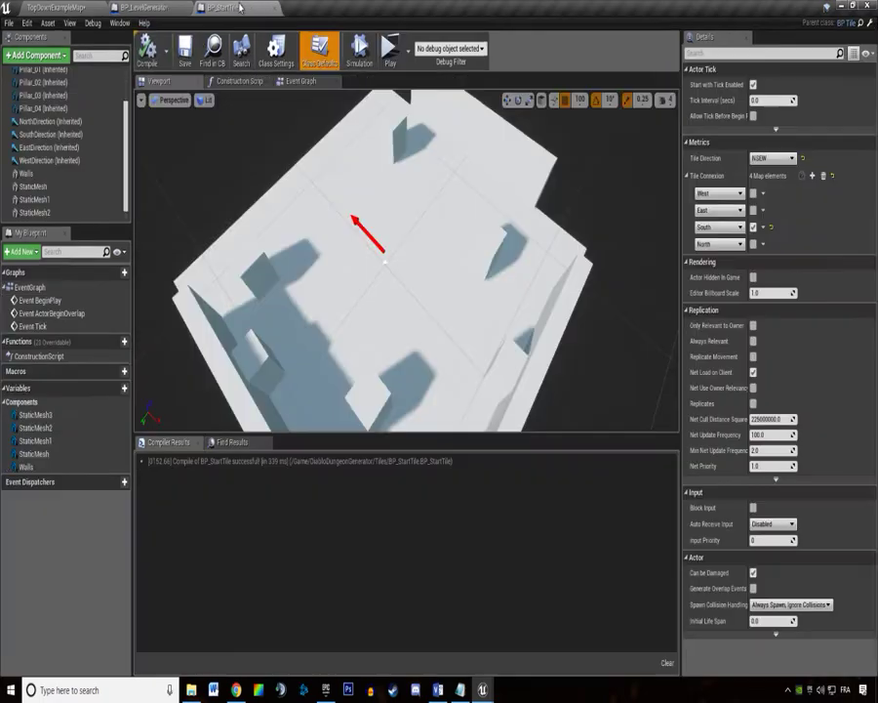
pyautogui.moveTo(505, 144)
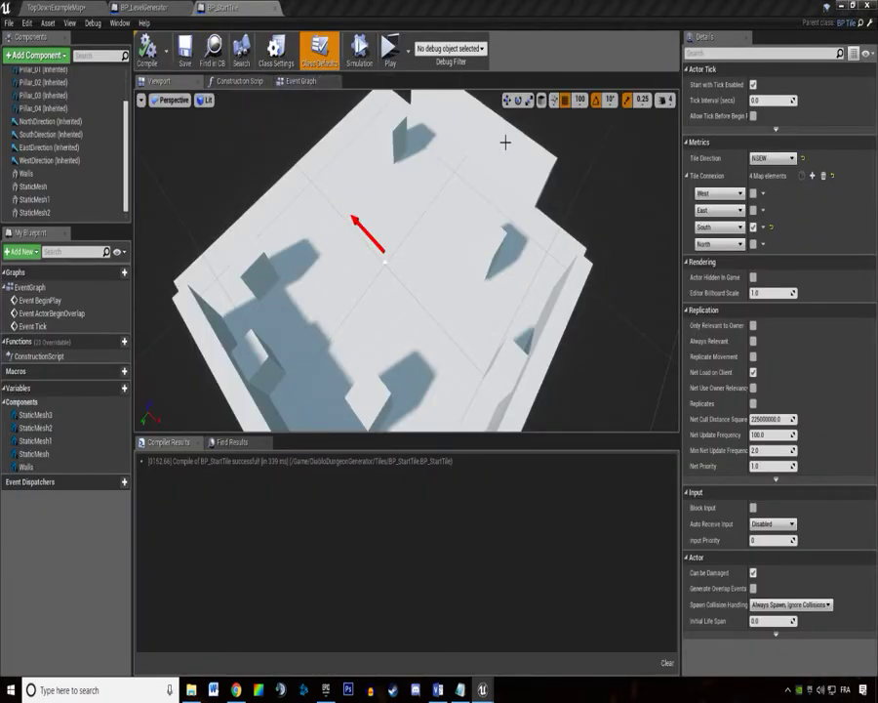
# Return to the TopDownExampleMap level containing the BP_DeadEnd_S_01 tile.
pyautogui.click(389, 46)
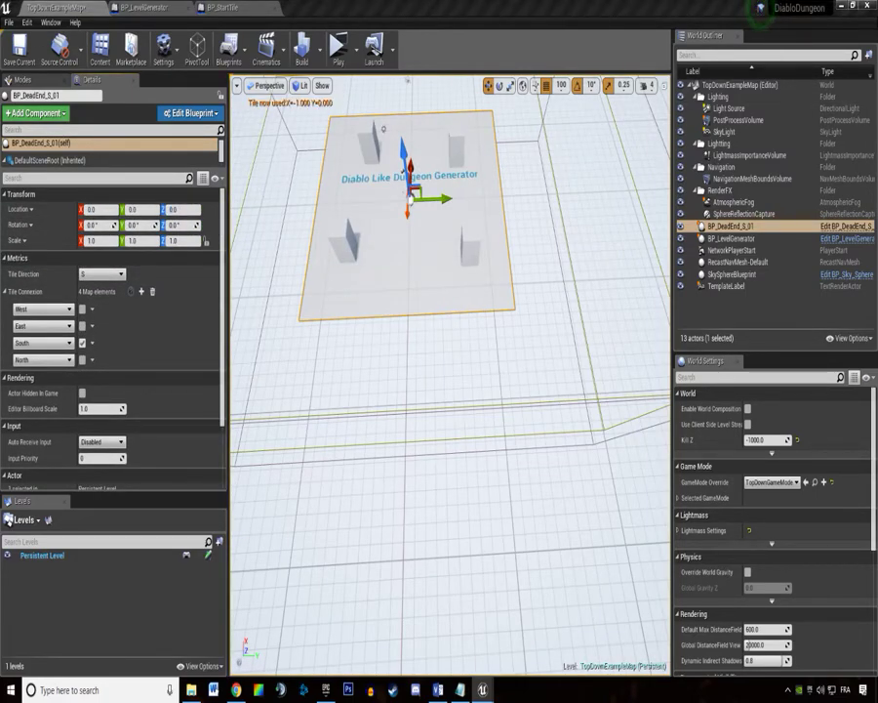
# Move the dead-end tile to Location X -2500 beside BP_StartTile, then reselect both tiles.
pyautogui.click(727, 250)
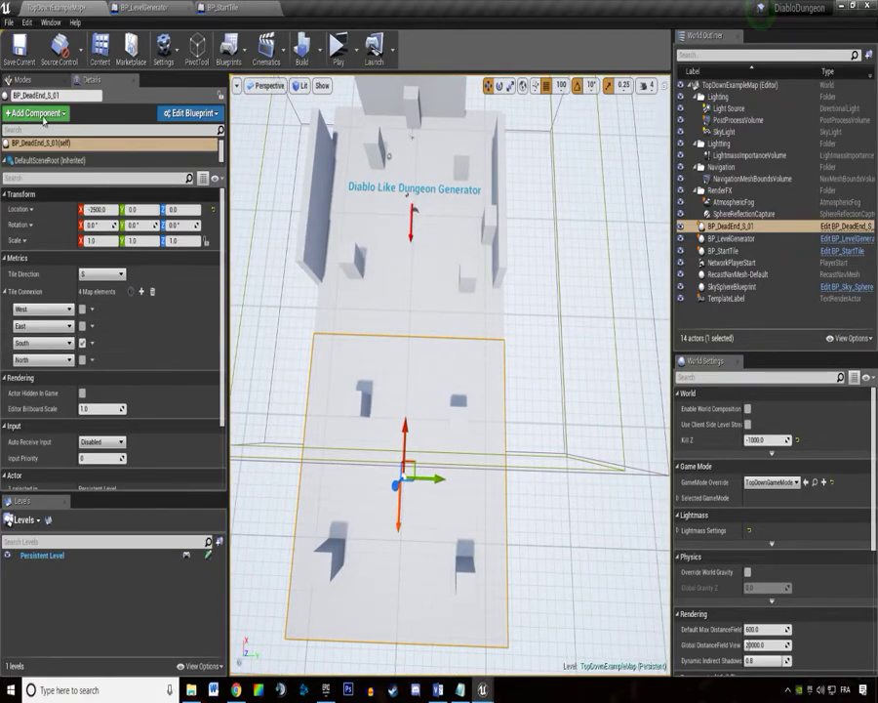
pyautogui.click(151, 6)
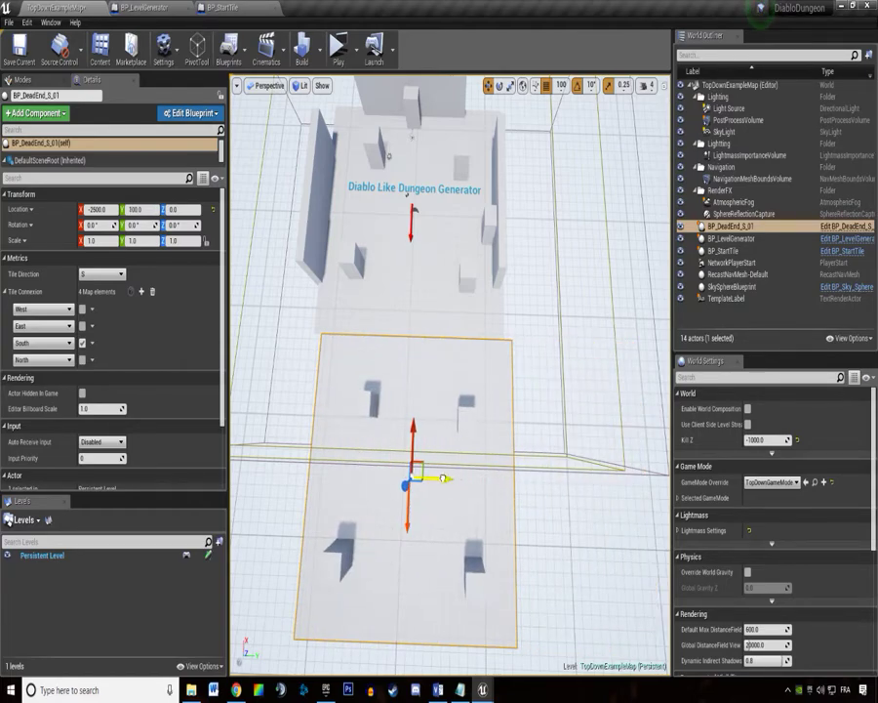
pyautogui.click(734, 286)
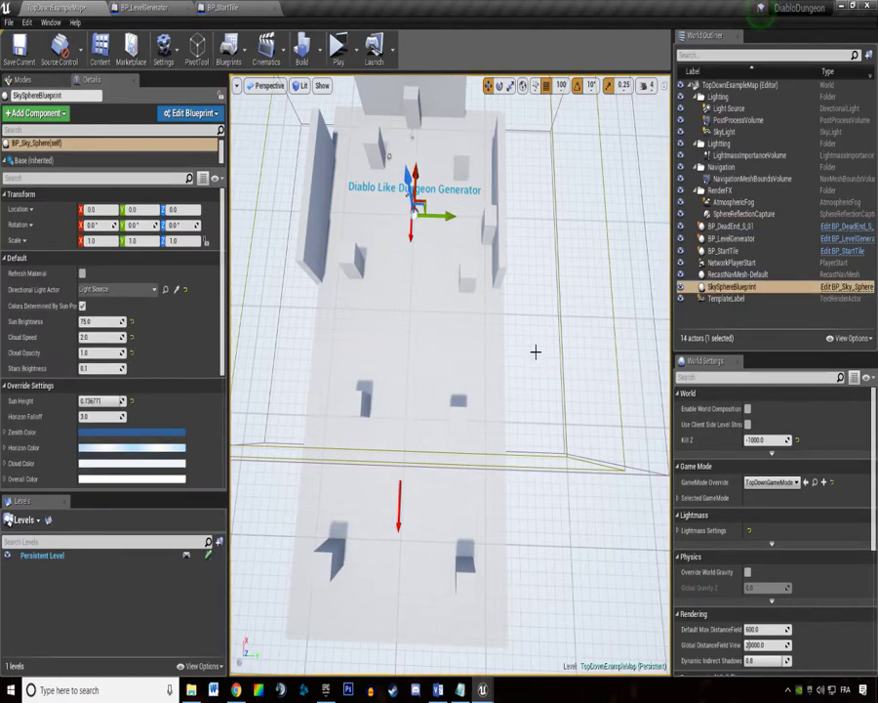
pyautogui.click(727, 225)
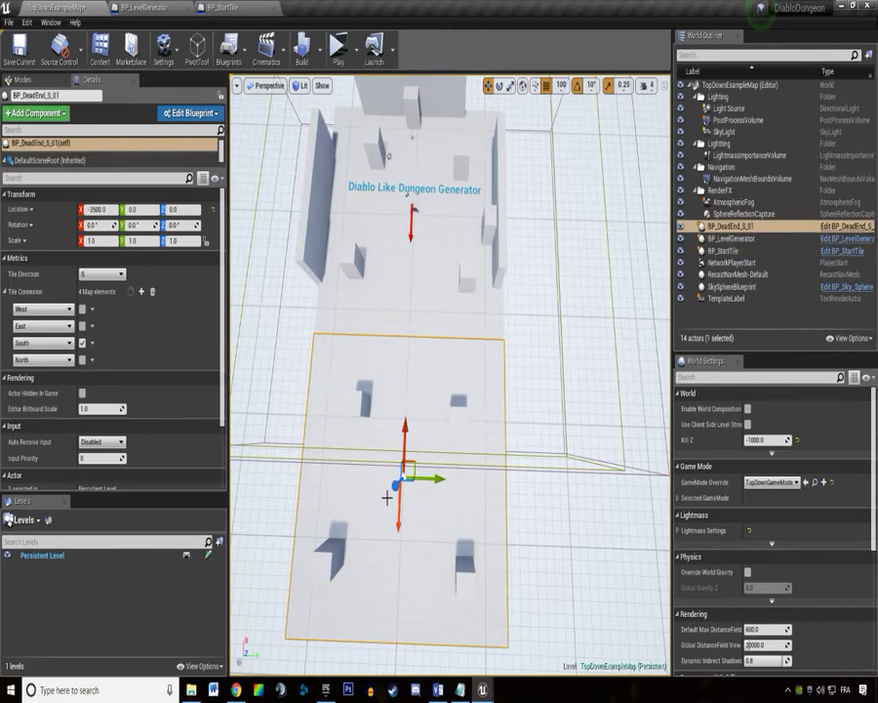
pyautogui.click(724, 251)
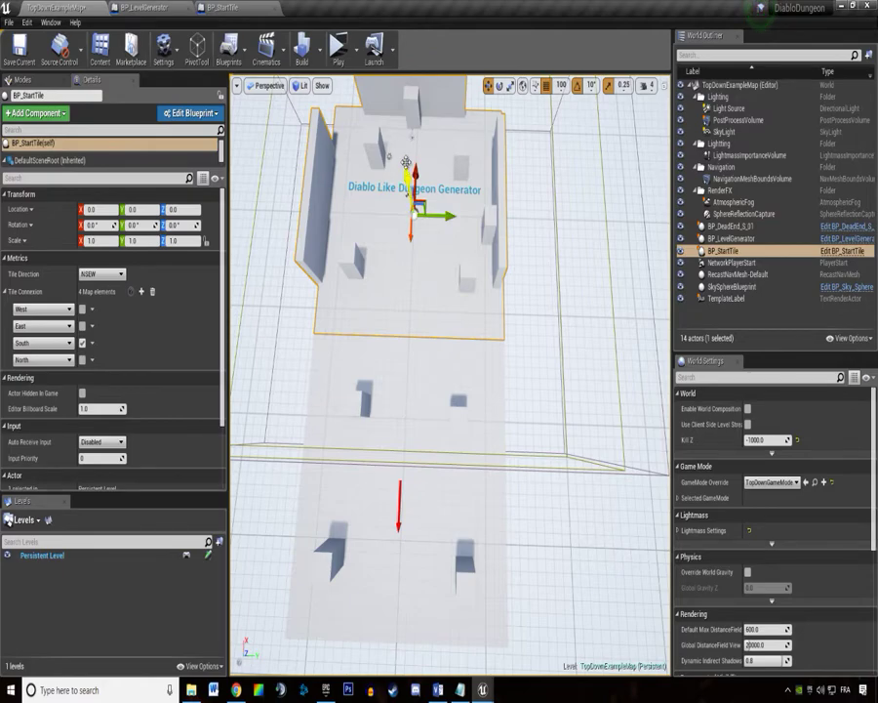
pyautogui.click(724, 225)
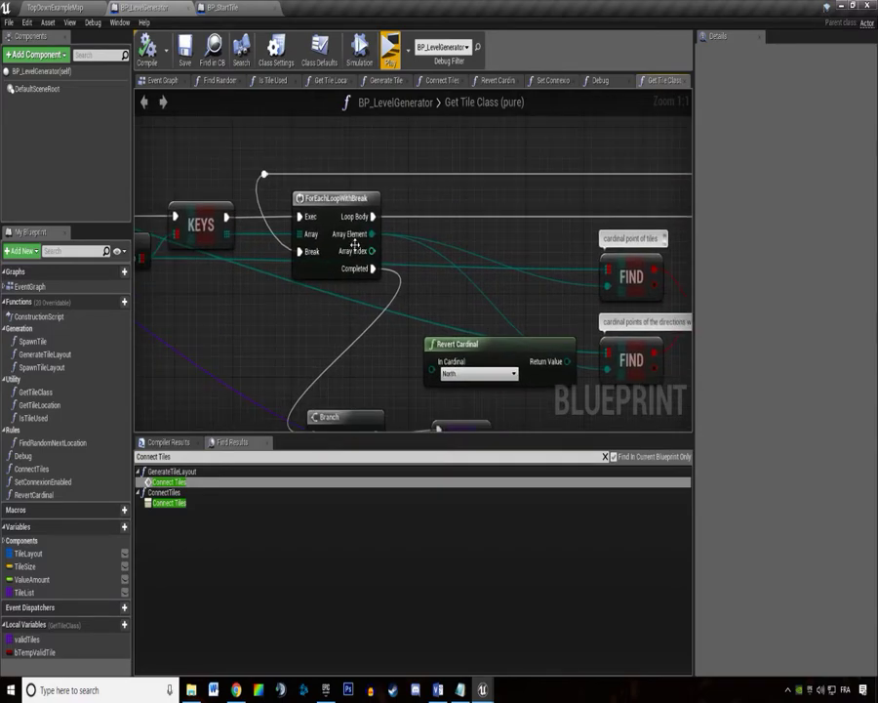
# Scroll the Get Tile Class graph before returning to the level.
pyautogui.scroll(-3)
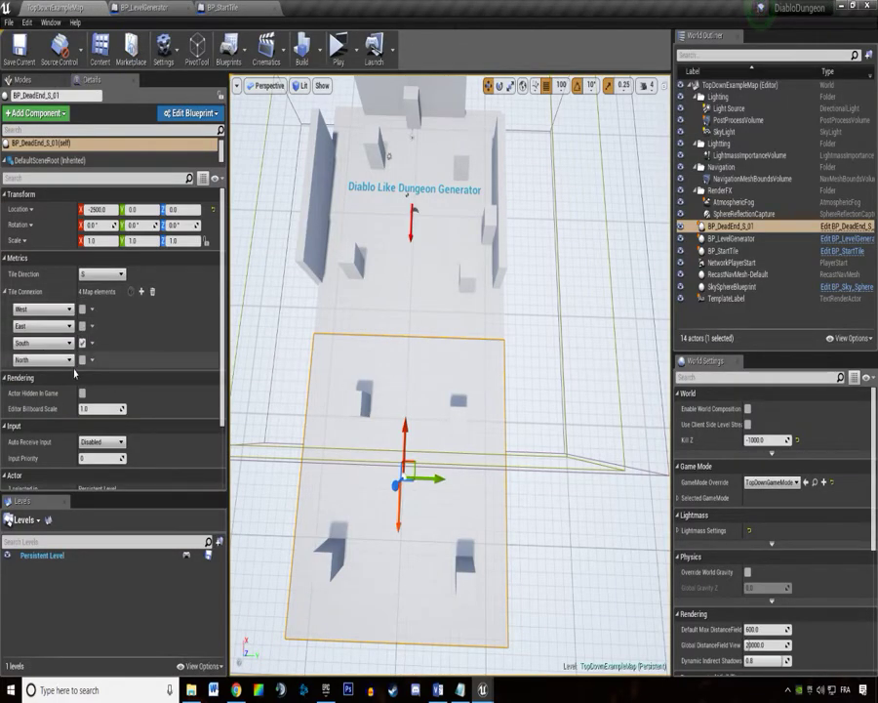
pyautogui.moveTo(83, 359)
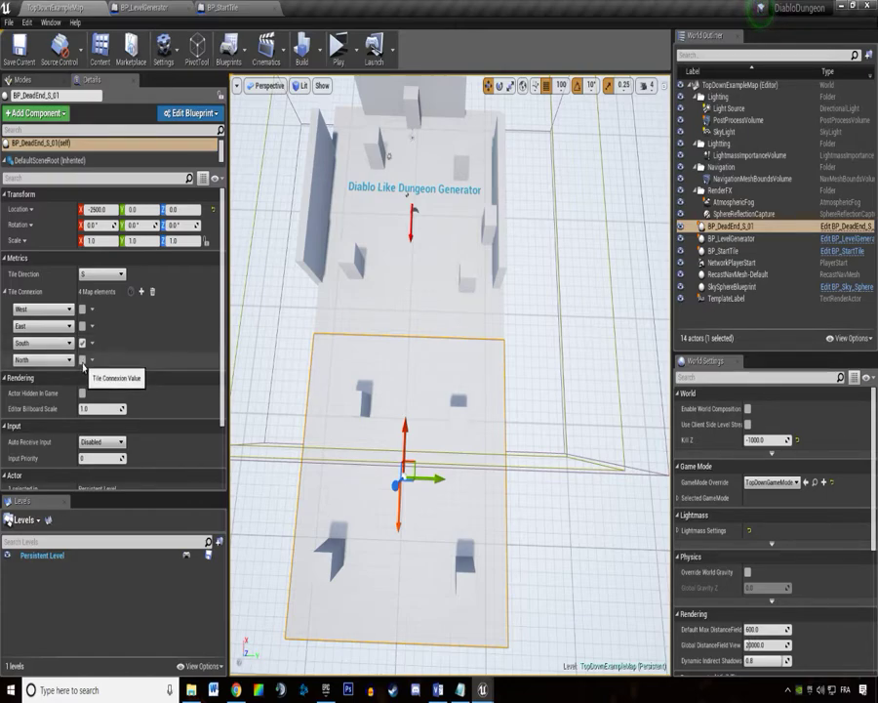
# Compare the start and dead-end tiles' connections, then delete BP_DeadEnd_S_01.
pyautogui.click(720, 250)
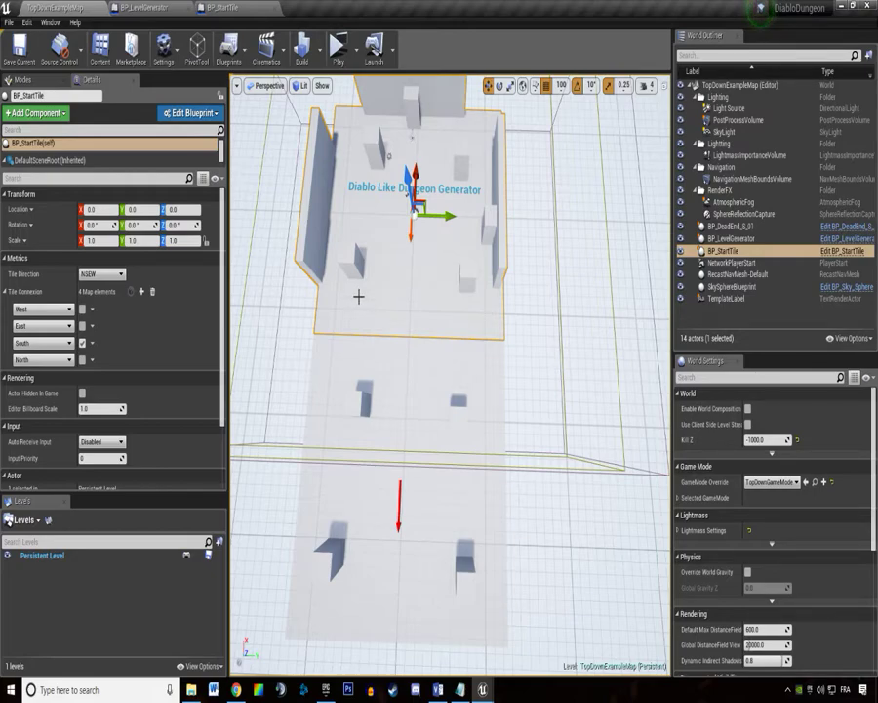
pyautogui.click(724, 225)
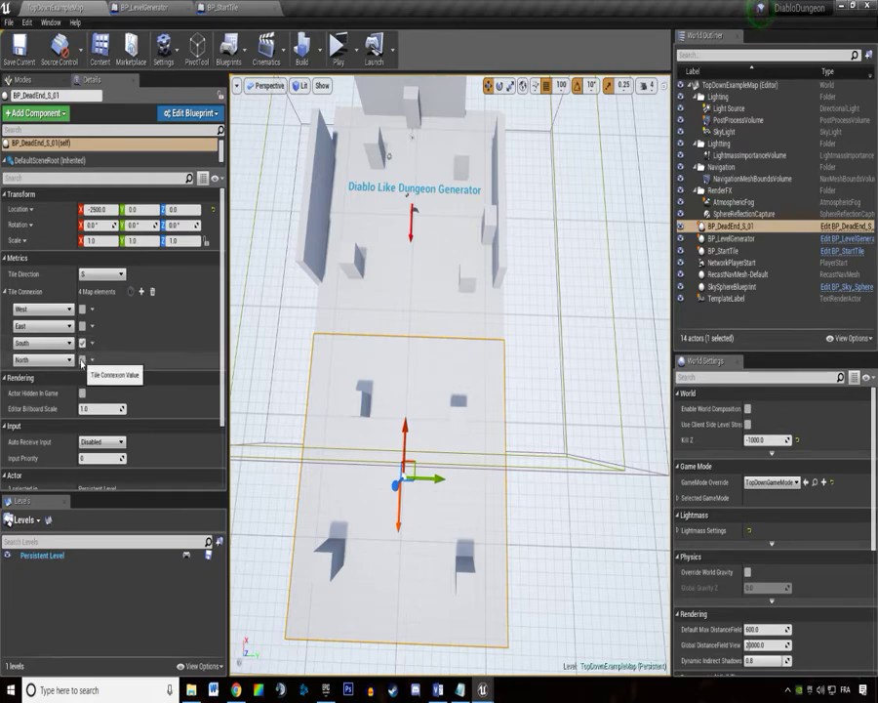
pyautogui.click(17, 47)
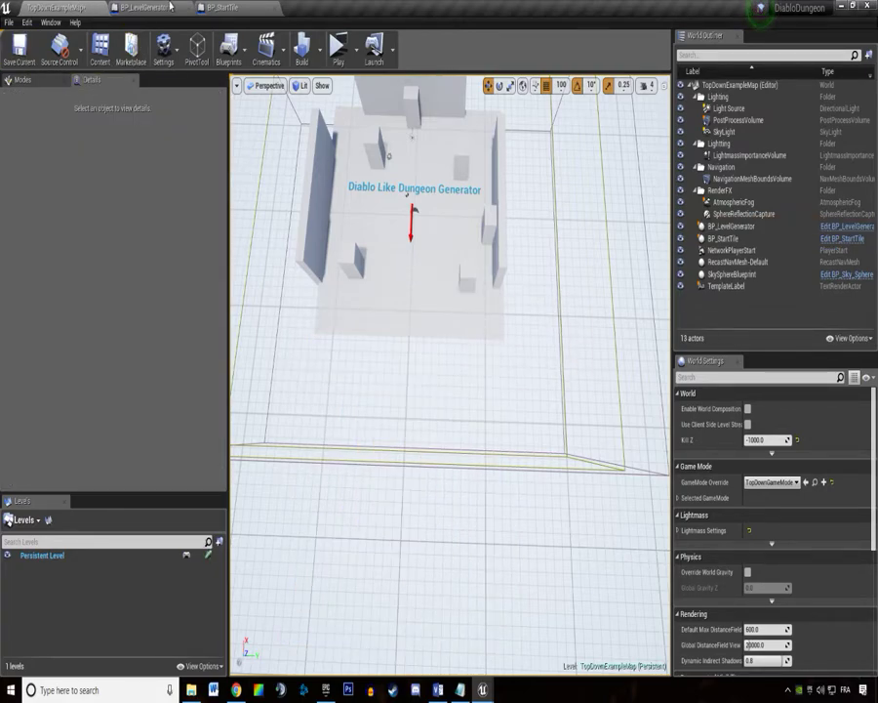
# In BP_LevelGenerator, wire Revert Cardinal's output into the second FIND node's key pin.
pyautogui.click(142, 8)
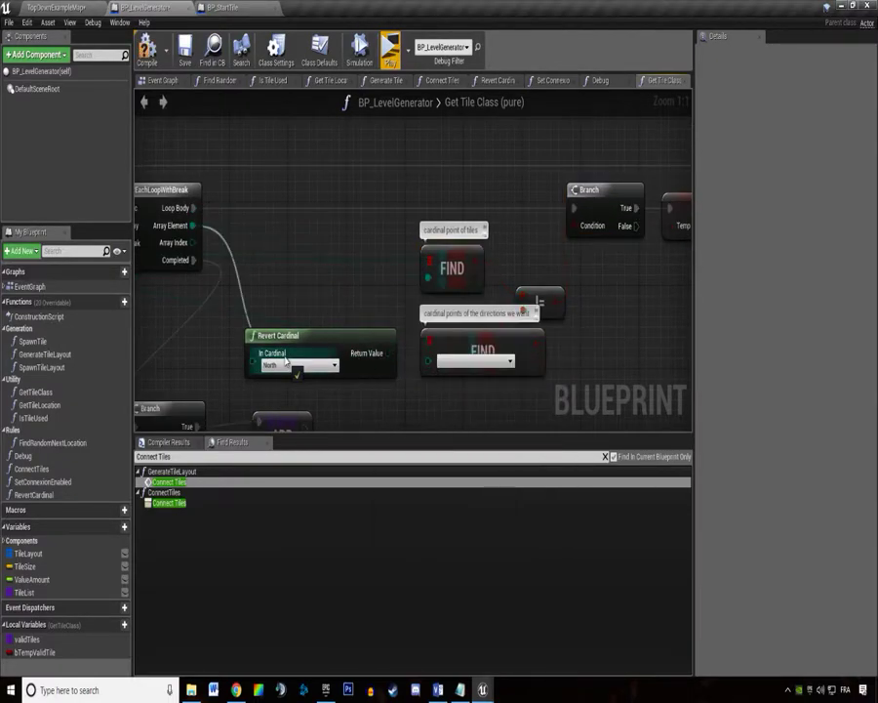
pyautogui.moveTo(341, 353); pyautogui.dragTo(430, 366)
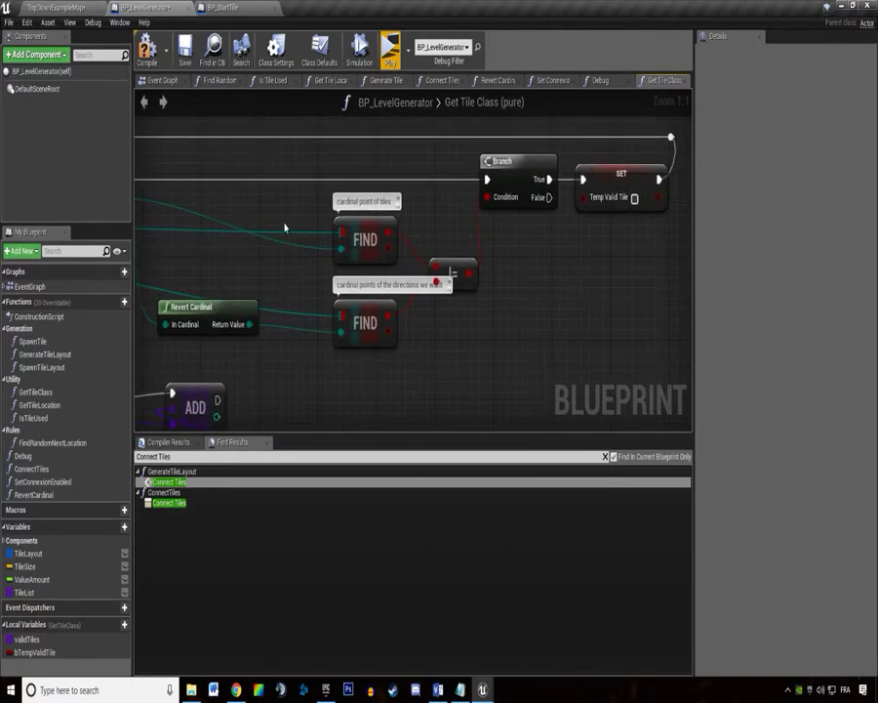
pyautogui.click(389, 47)
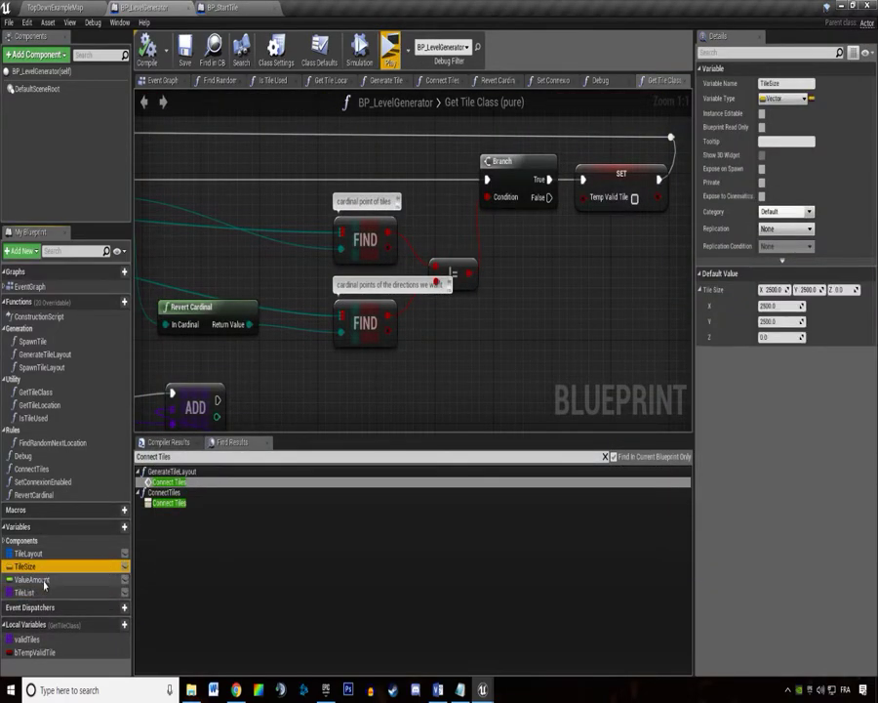
# Check the ValueAmount variable, then launch the standalone game preview.
pyautogui.click(34, 579)
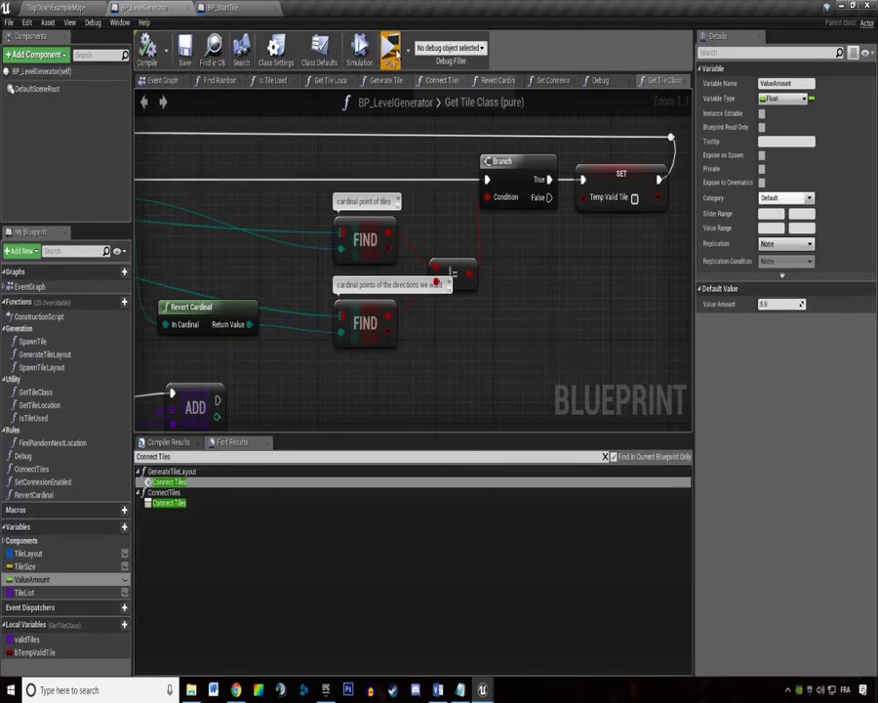
pyautogui.click(389, 47)
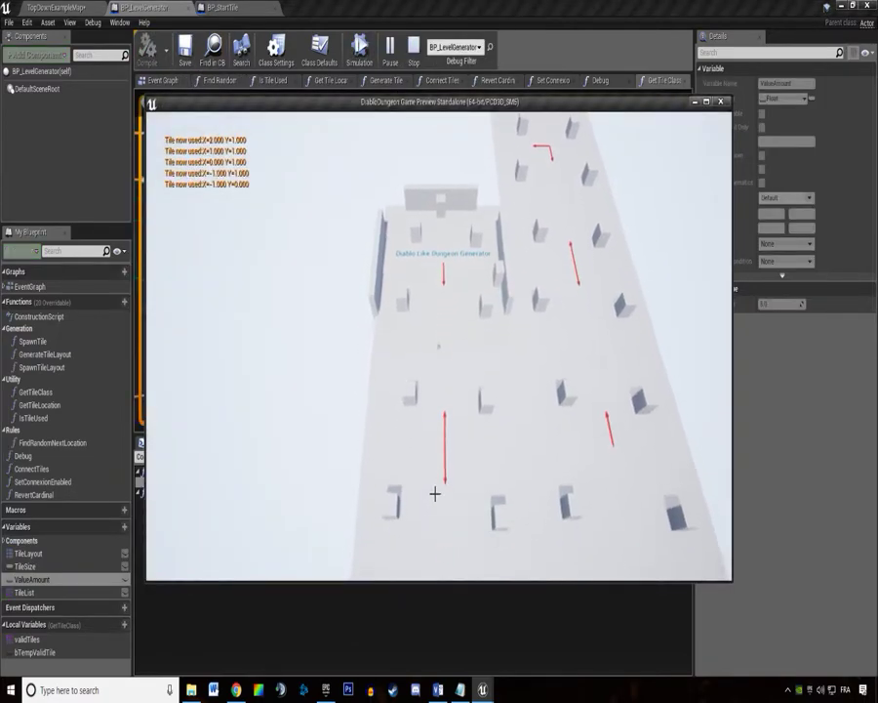